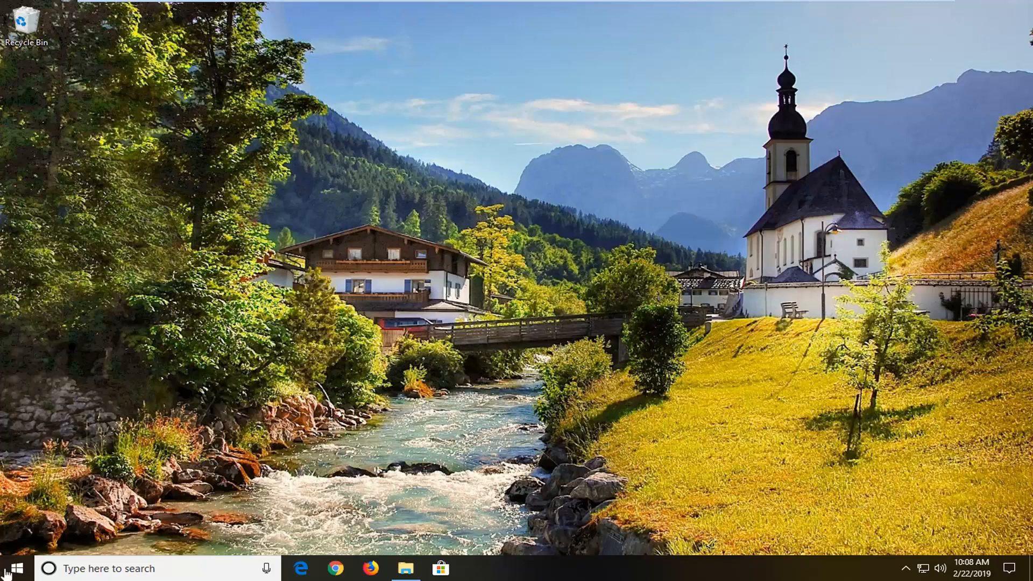
Search the Start menu for "services" and launch the Services app.
left_click(16, 569)
type("s")
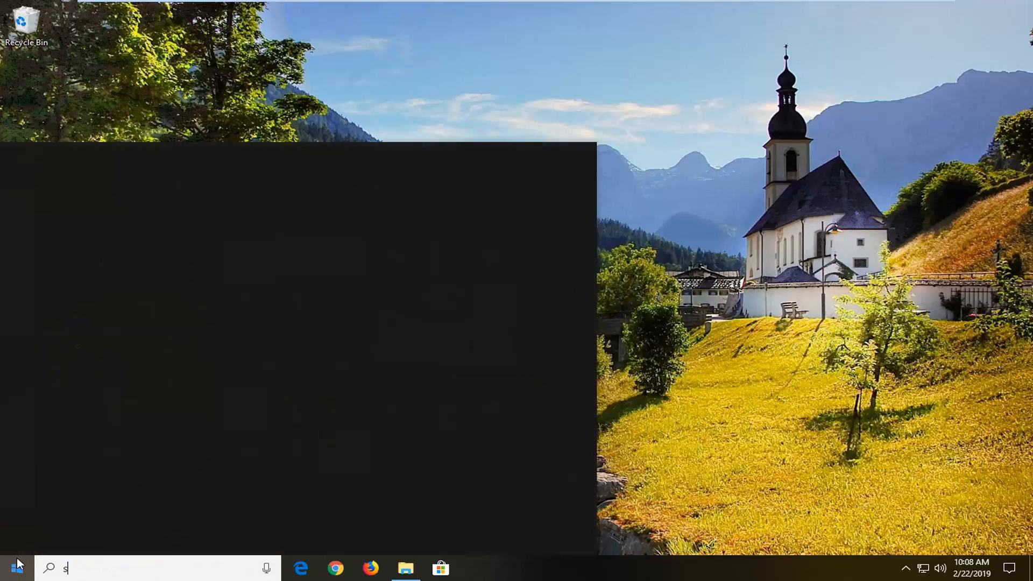
type("ervices")
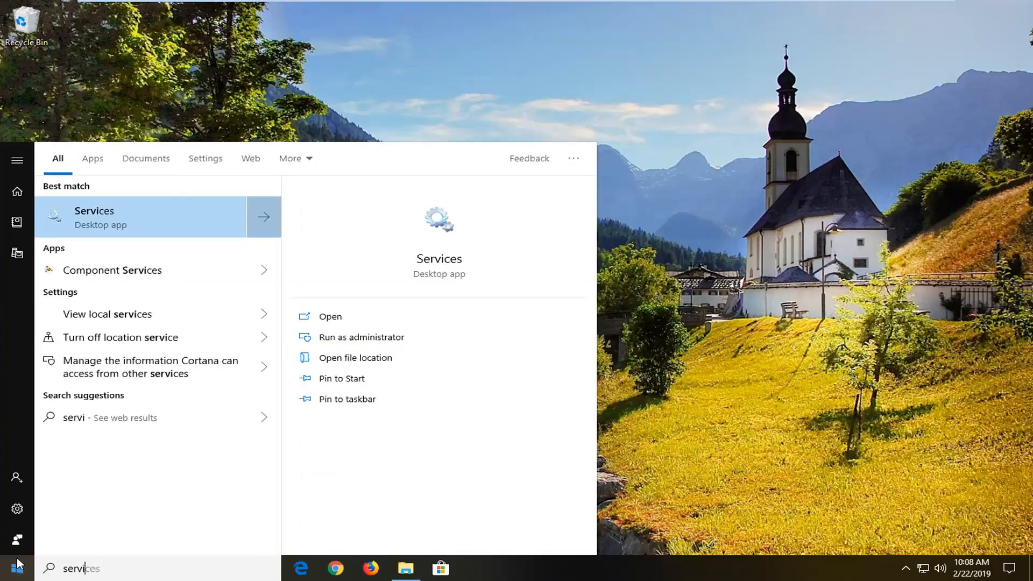
type("ces")
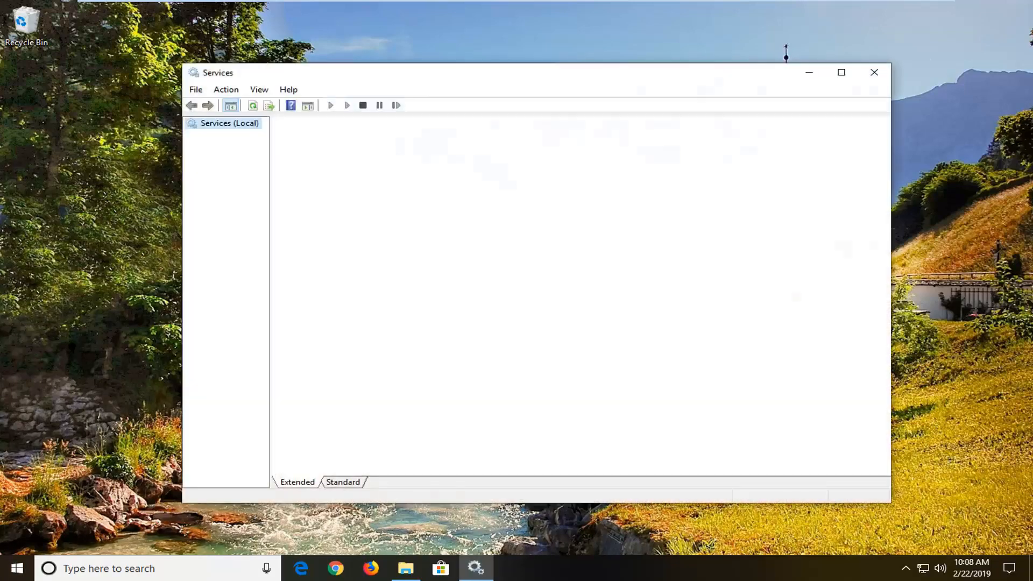
Scroll the services list and select Windows Defender Firewall, shown Running and Automatic.
left_click(227, 123)
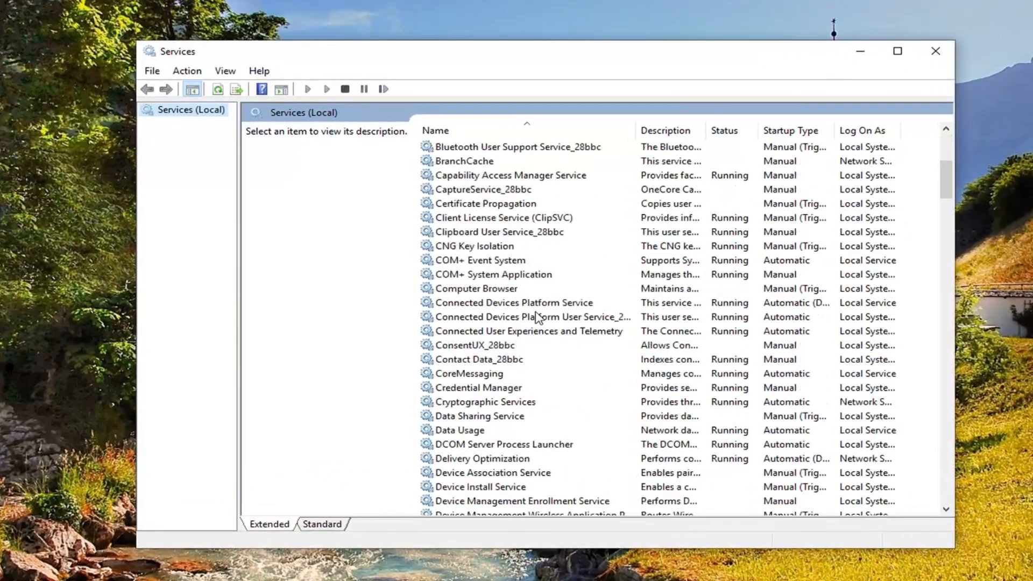
scroll("down", 3)
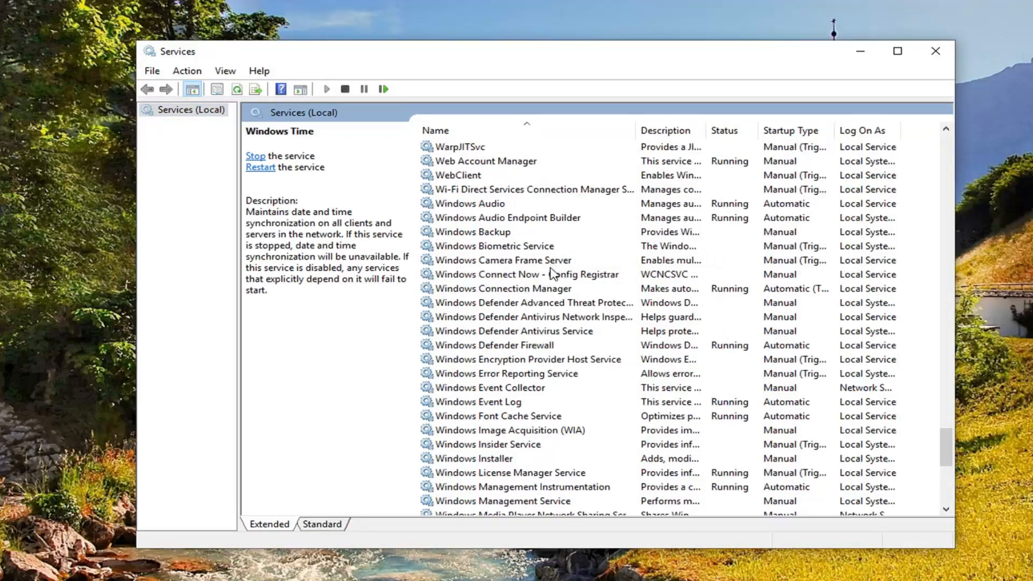
mouse_move(533, 288)
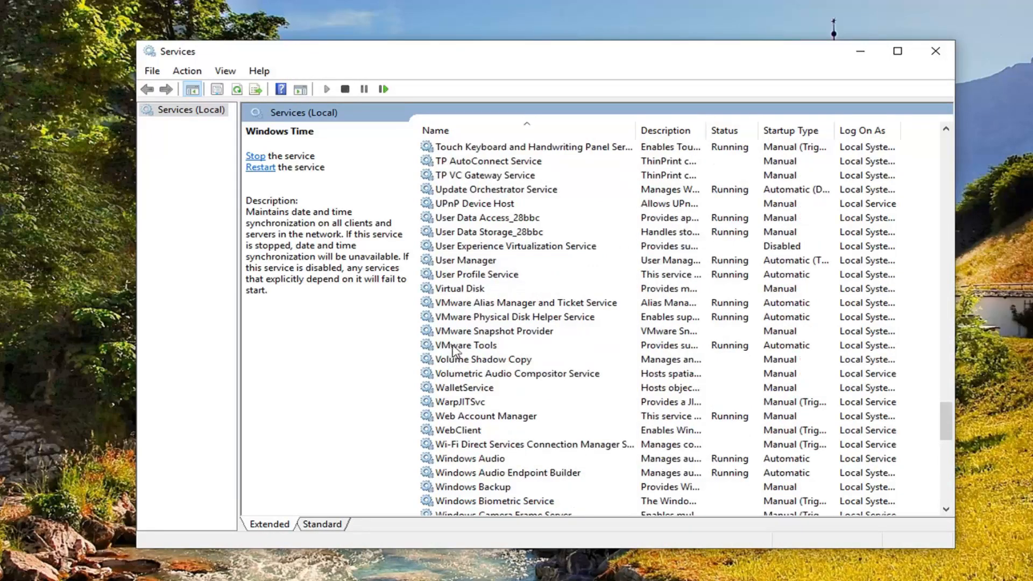
scroll("down", 3)
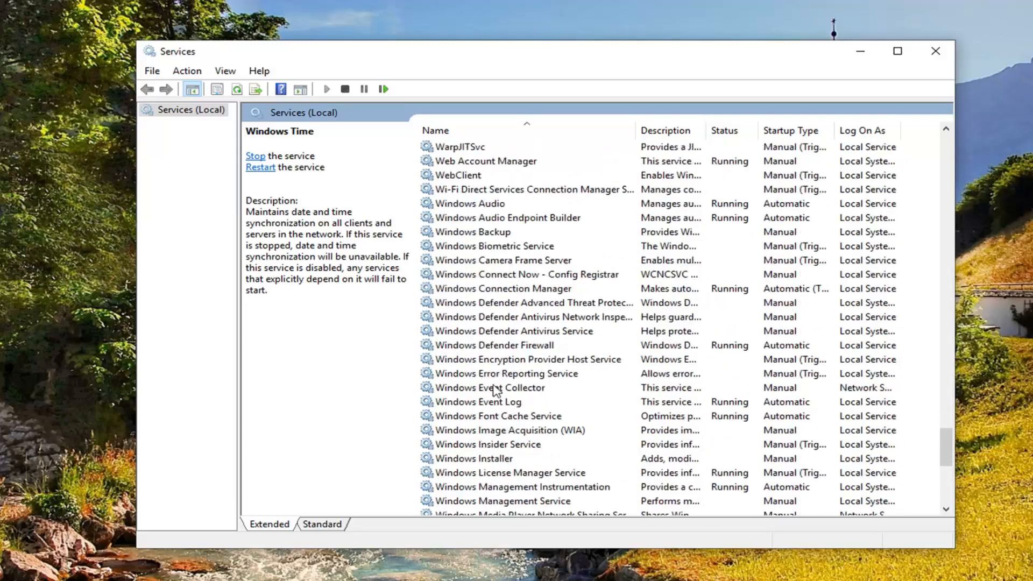
left_click(494, 345)
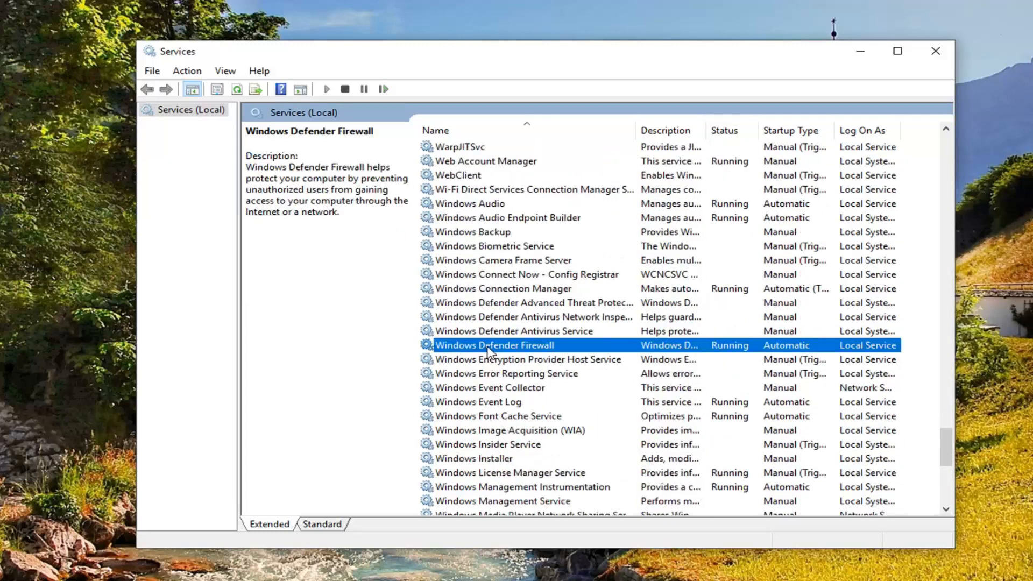
double_click(491, 345)
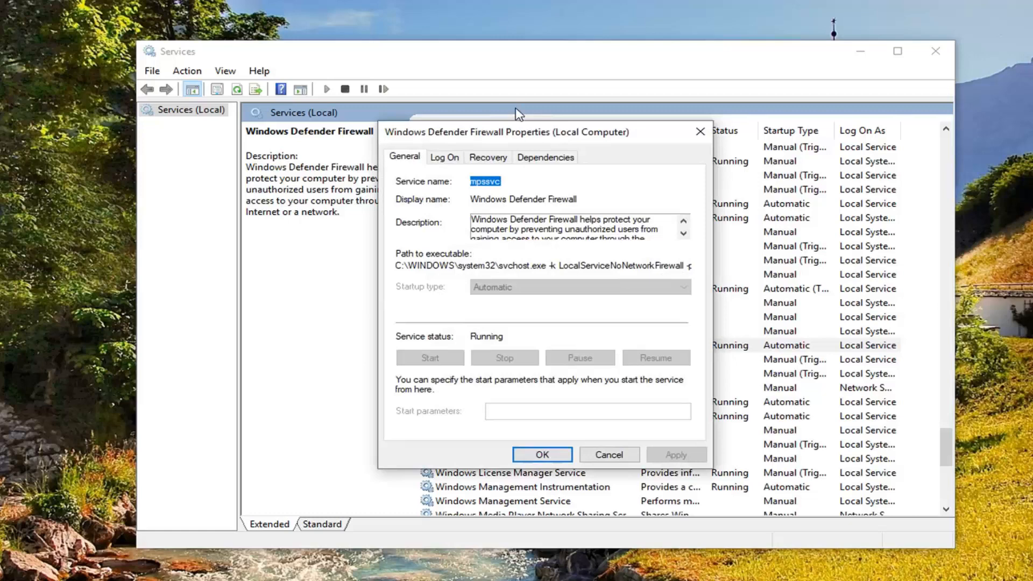
mouse_move(502, 151)
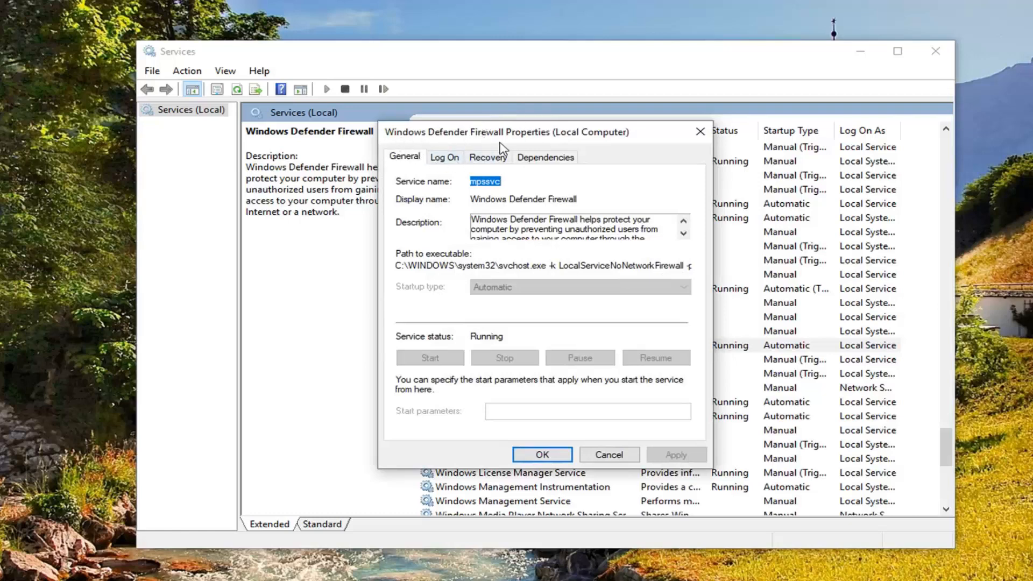
mouse_move(431, 295)
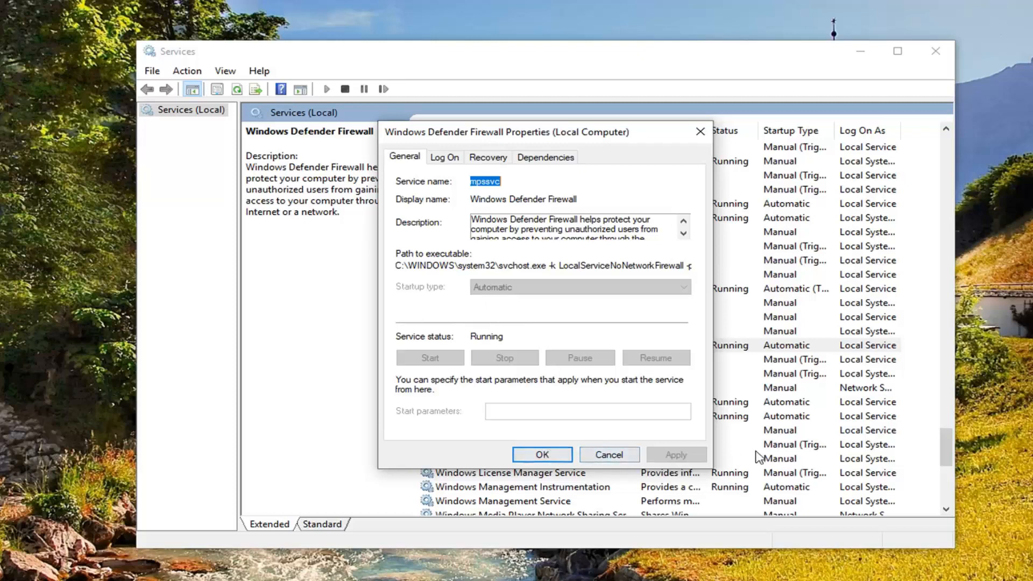
left_click(608, 454)
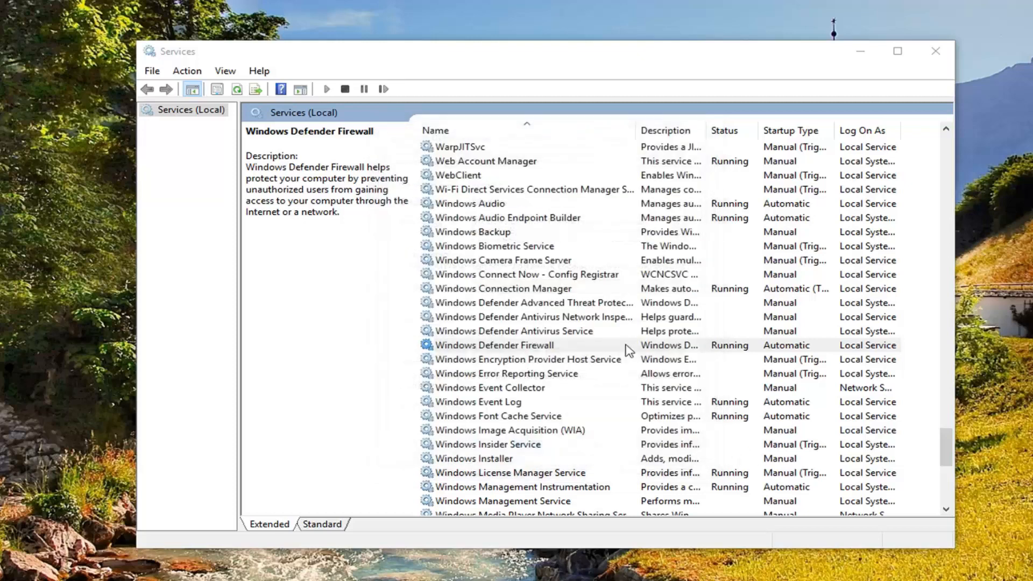
Reselect Windows Defender Firewall, then close the Services window to the desktop.
left_click(502, 345)
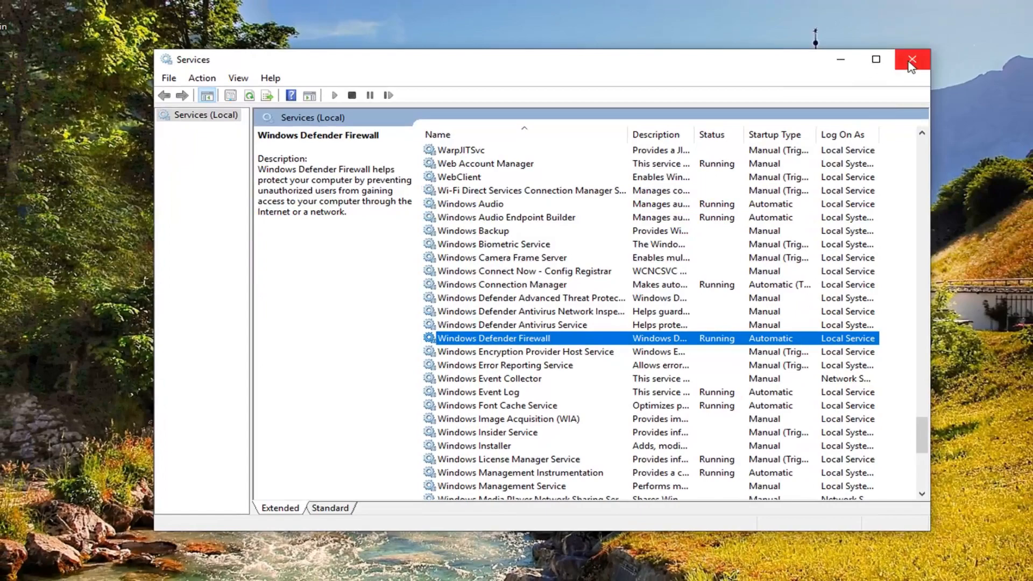
left_click(908, 59)
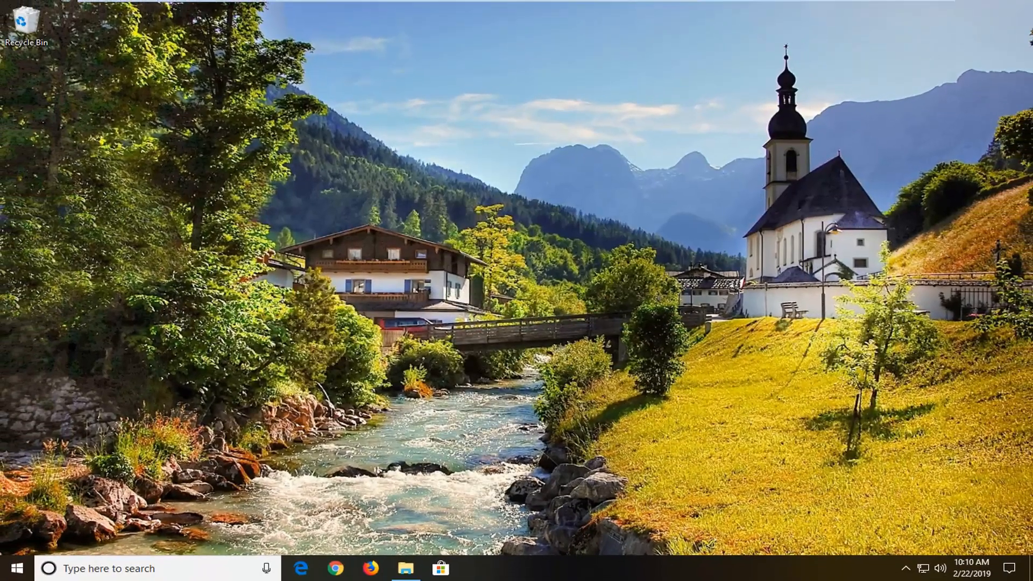